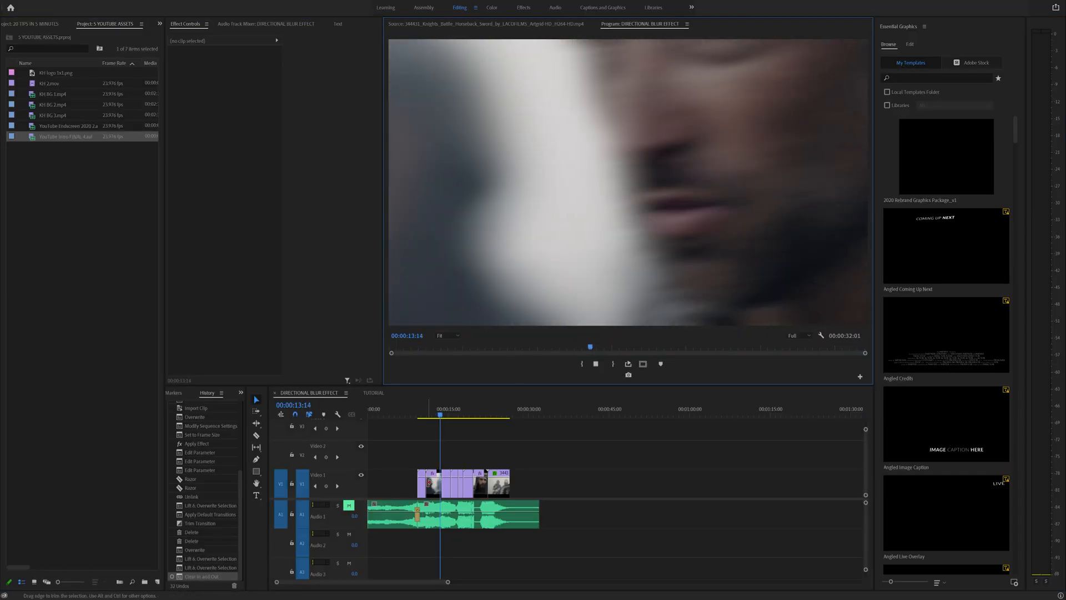
Compare the finished flashback clip with its Alpha Adjust effect switched off and back on.
{"action": "left_click", "coordinate": [430, 481]}
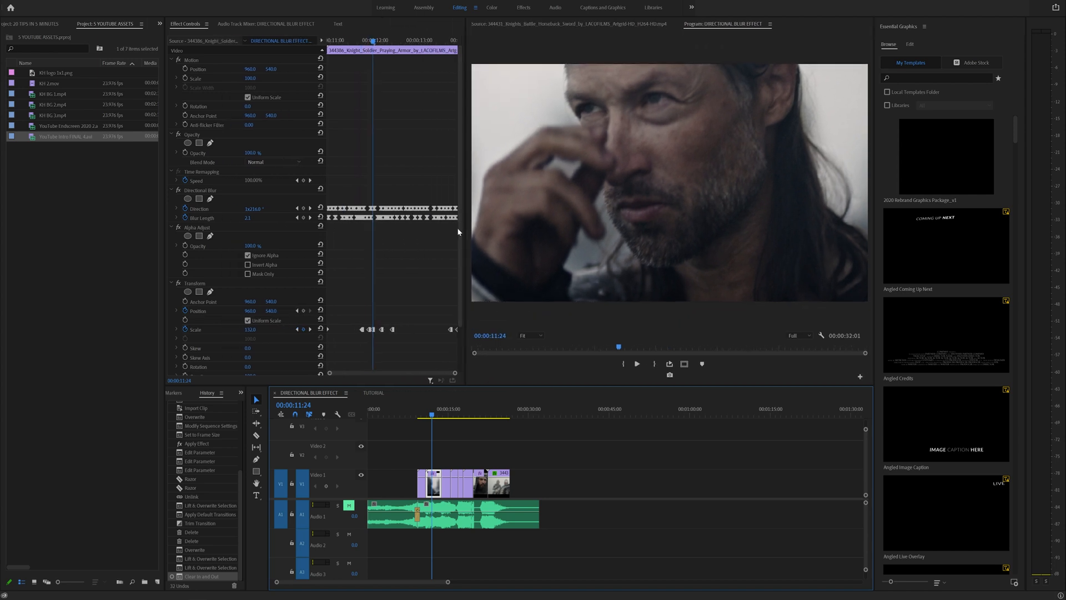
{"action": "left_click", "coordinate": [200, 190]}
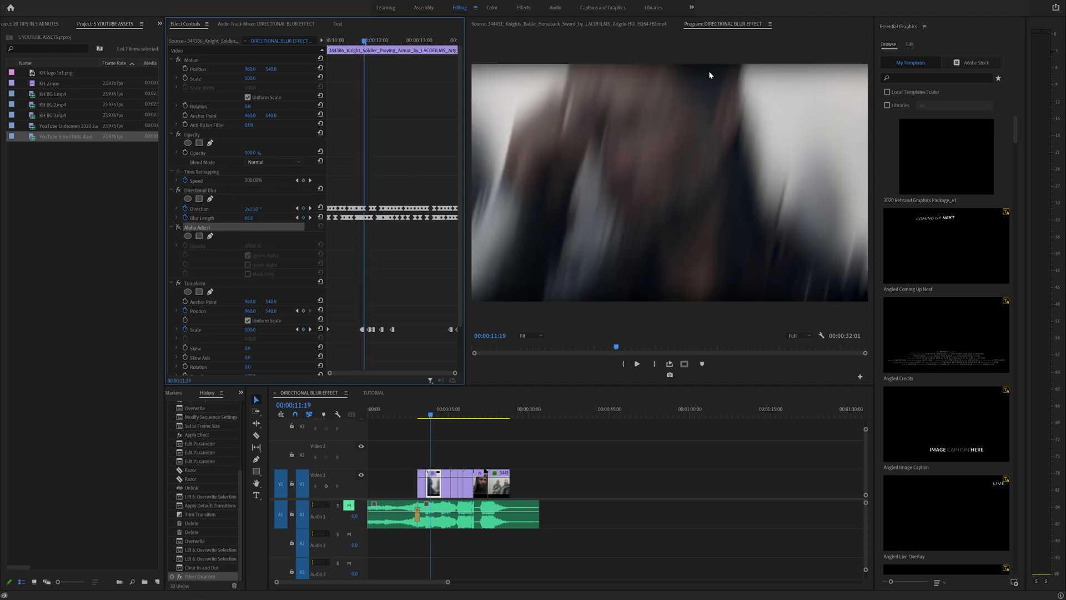
{"action": "left_click", "coordinate": [177, 226]}
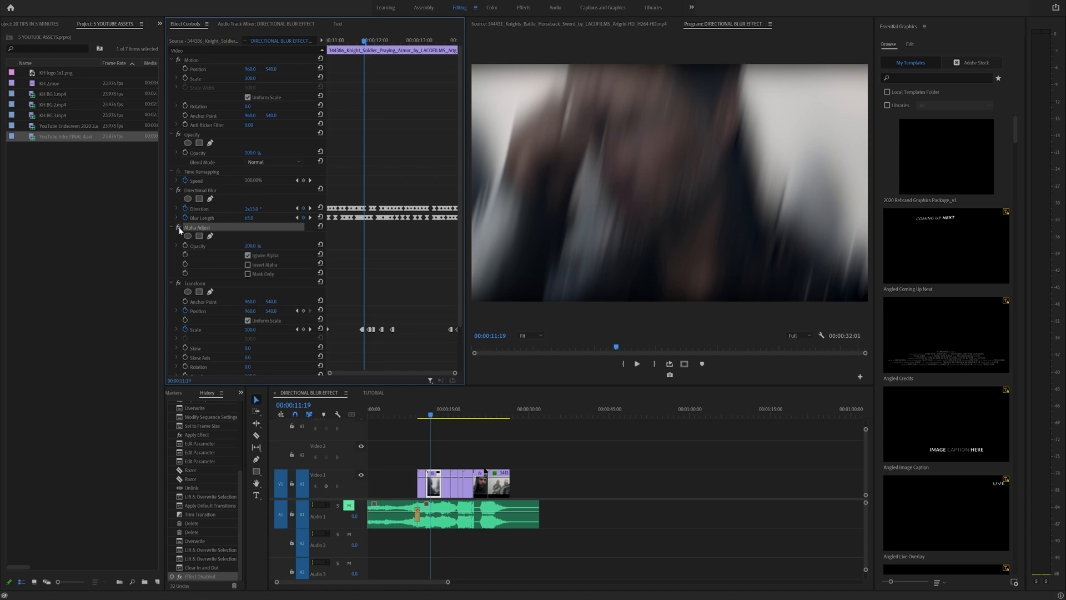
{"action": "left_click", "coordinate": [248, 255]}
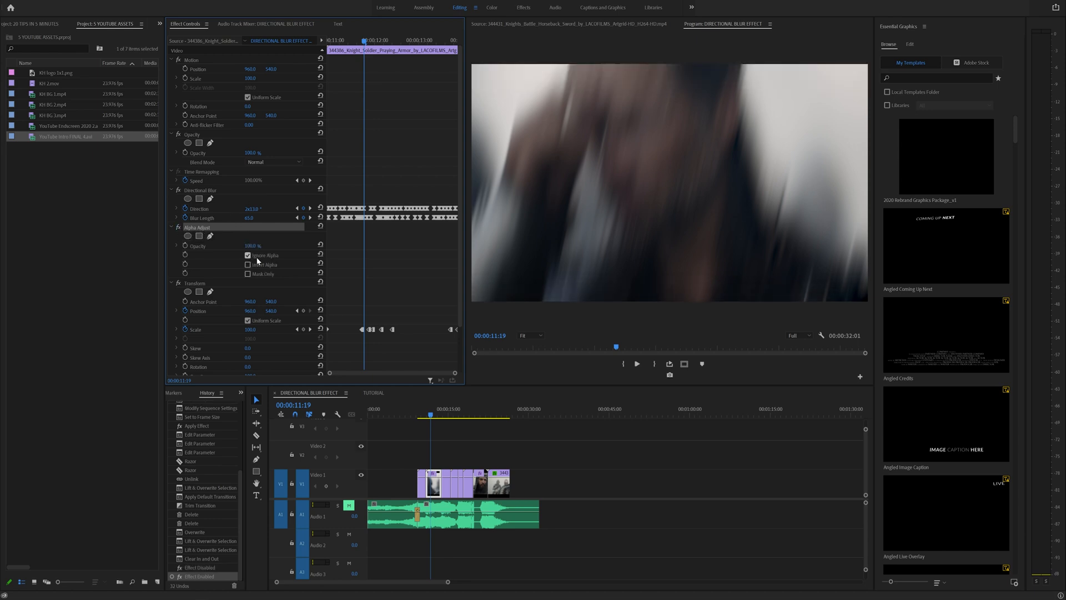
{"action": "scroll", "scroll_direction": "down", "scroll_amount": 3}
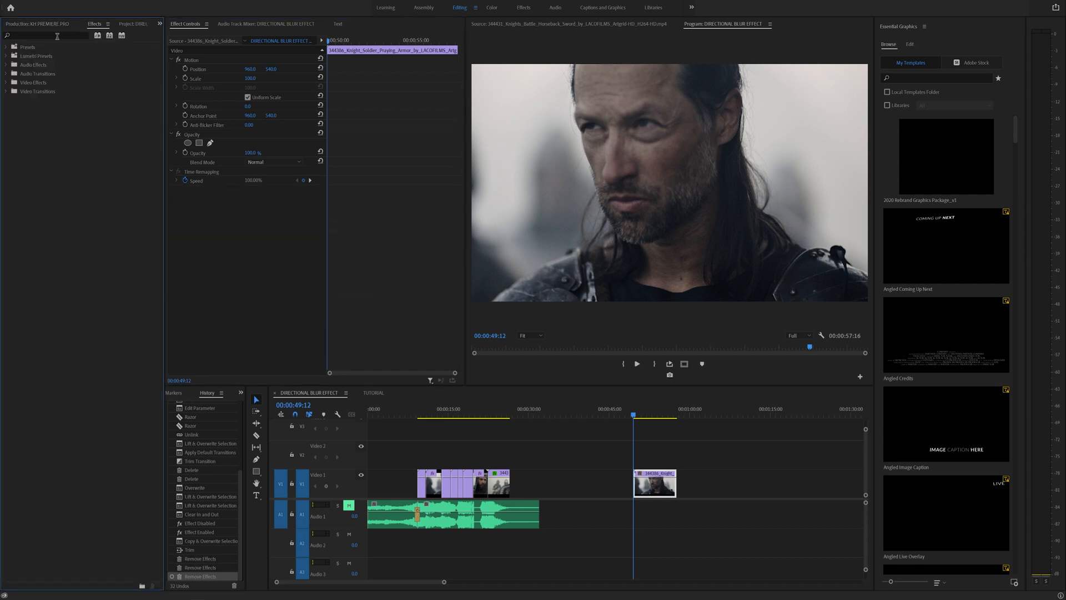
Find Directional Blur by searching 'direc' and apply it to the isolated knight clip.
{"action": "type", "text": "direc"}
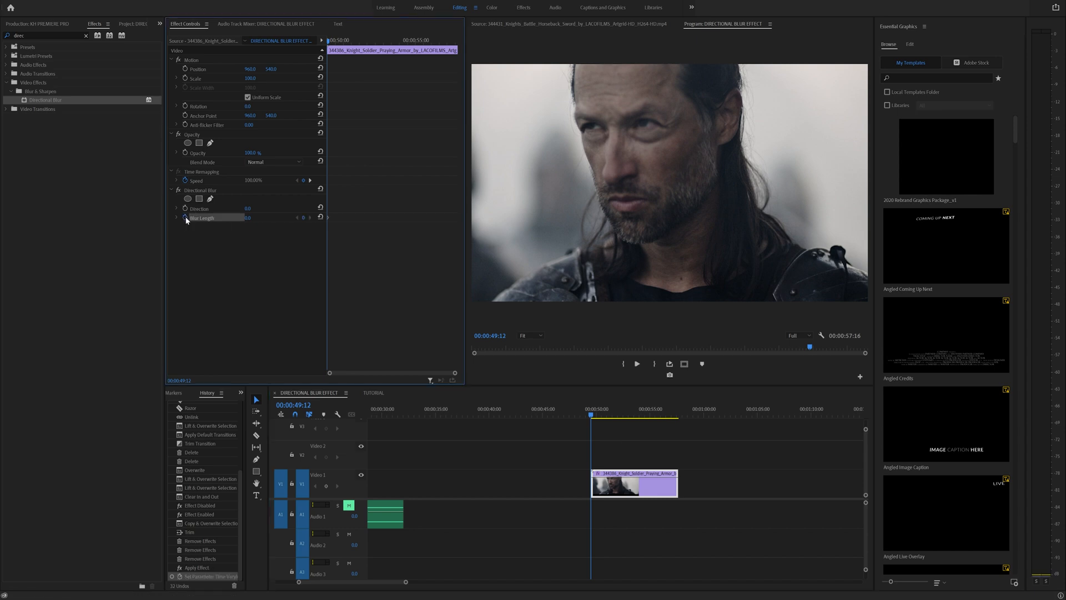
{"action": "mouse_move", "coordinate": [349, 235]}
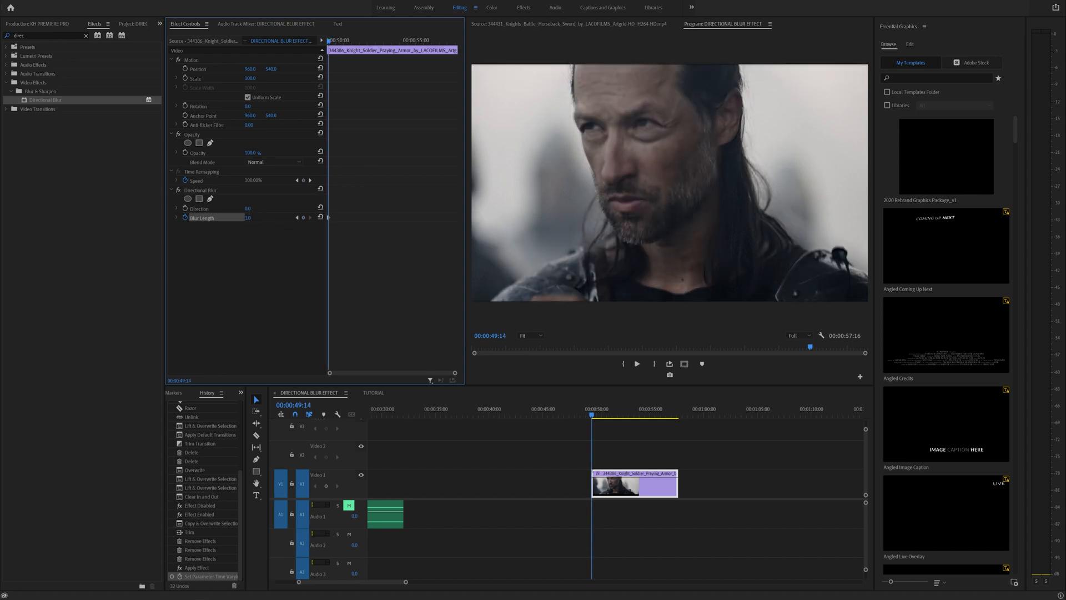
Set a flickering Blur Length keyframe and select the keyframe group to repeat along the clip.
{"action": "left_click_drag", "start_coordinate": [238, 218], "coordinate": [255, 218]}
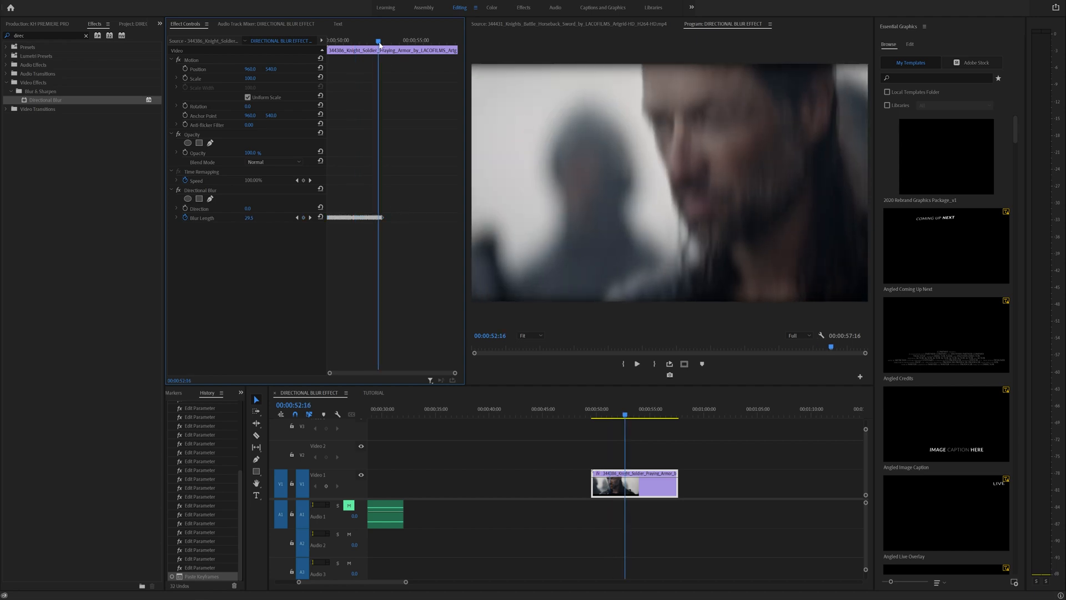
{"action": "left_click_drag", "start_coordinate": [382, 218], "coordinate": [438, 218]}
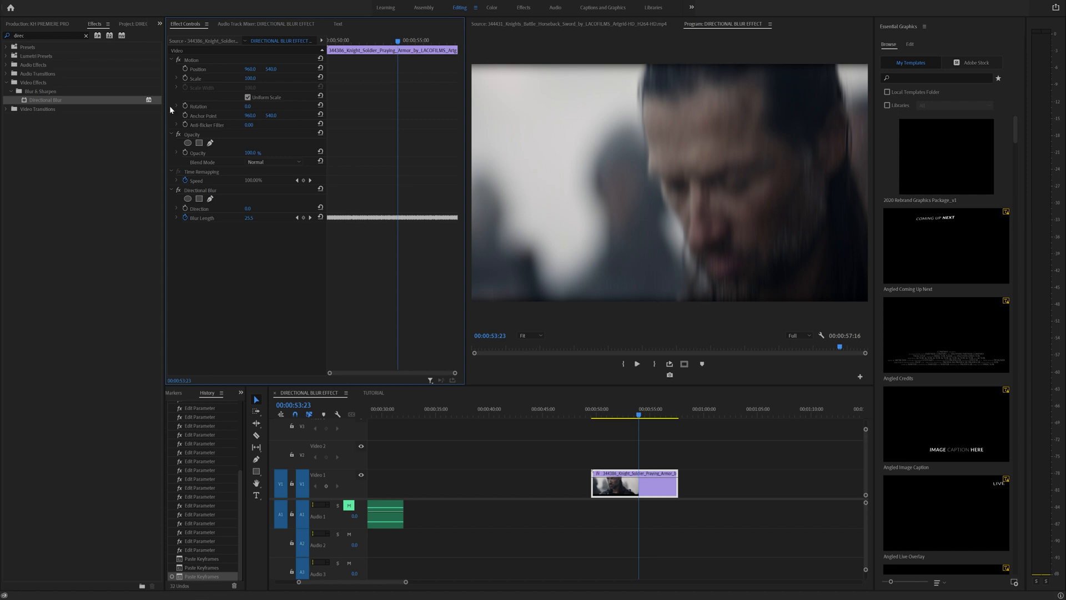
Apply Alpha Adjust (searched as 'alp') to the knight clip with Ignore Alpha enabled.
{"action": "type", "text": "alp"}
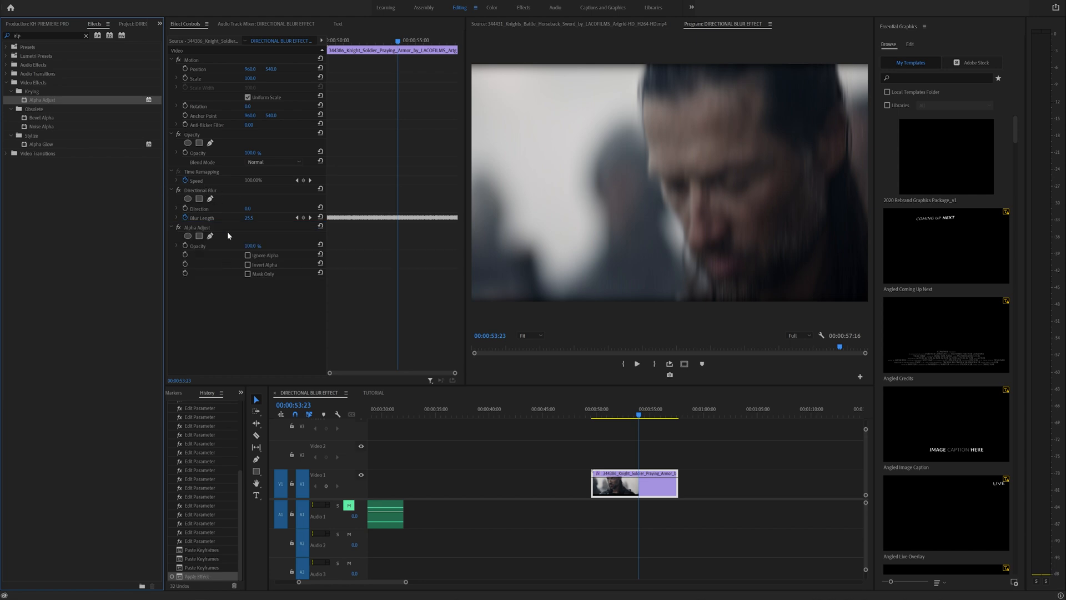
{"action": "left_click", "coordinate": [247, 256]}
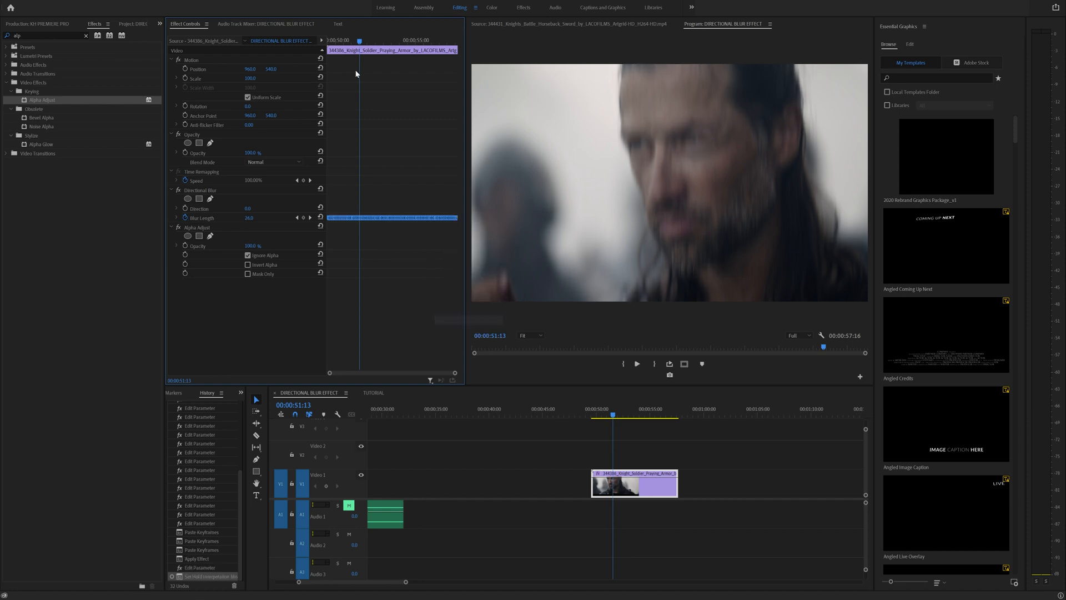
Keyframe varying blur Direction angles on several frames of the knight clip.
{"action": "left_click", "coordinate": [635, 363]}
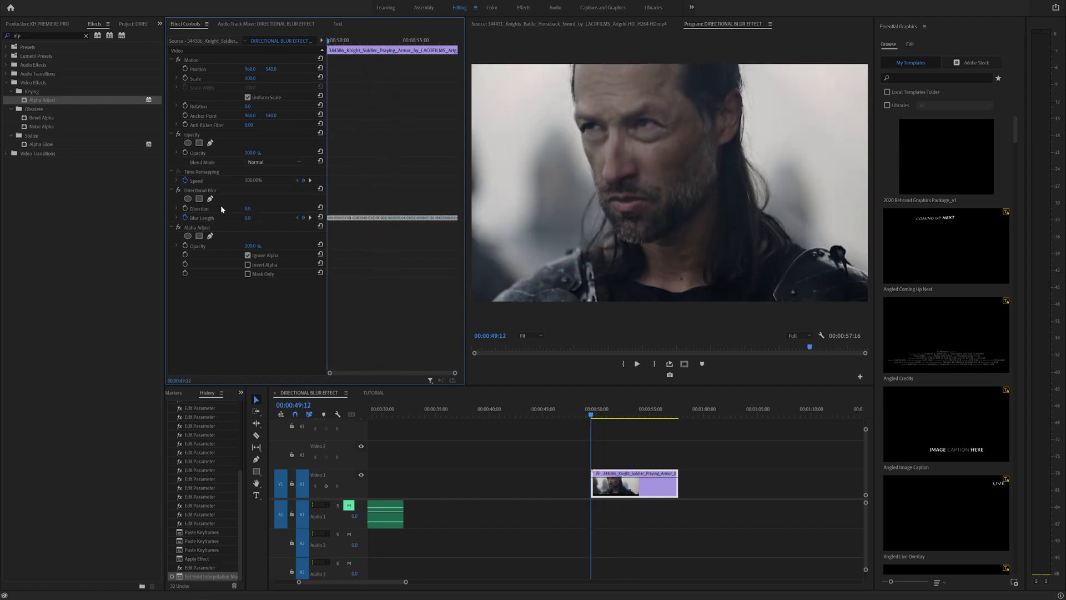
{"action": "mouse_move", "coordinate": [185, 209]}
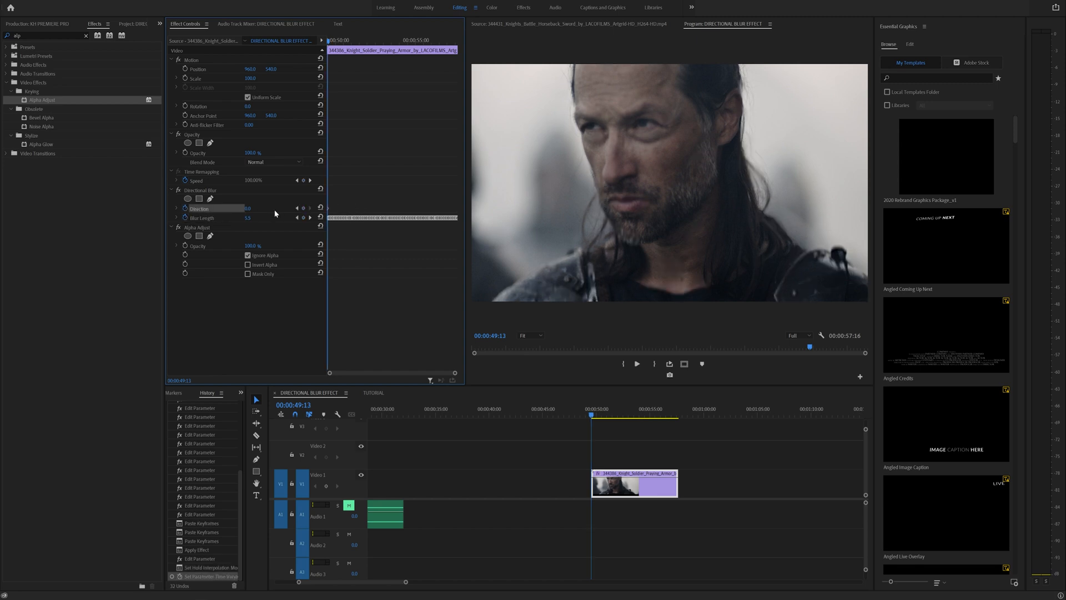
{"action": "left_click_drag", "start_coordinate": [247, 218], "coordinate": [256, 212]}
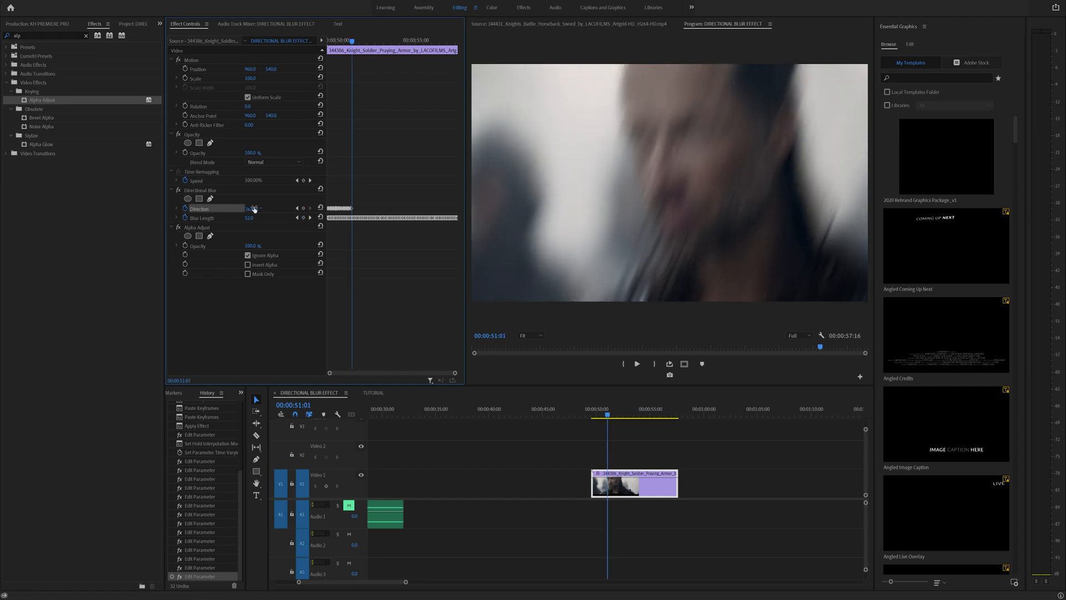
{"action": "left_click_drag", "start_coordinate": [249, 218], "coordinate": [248, 217]}
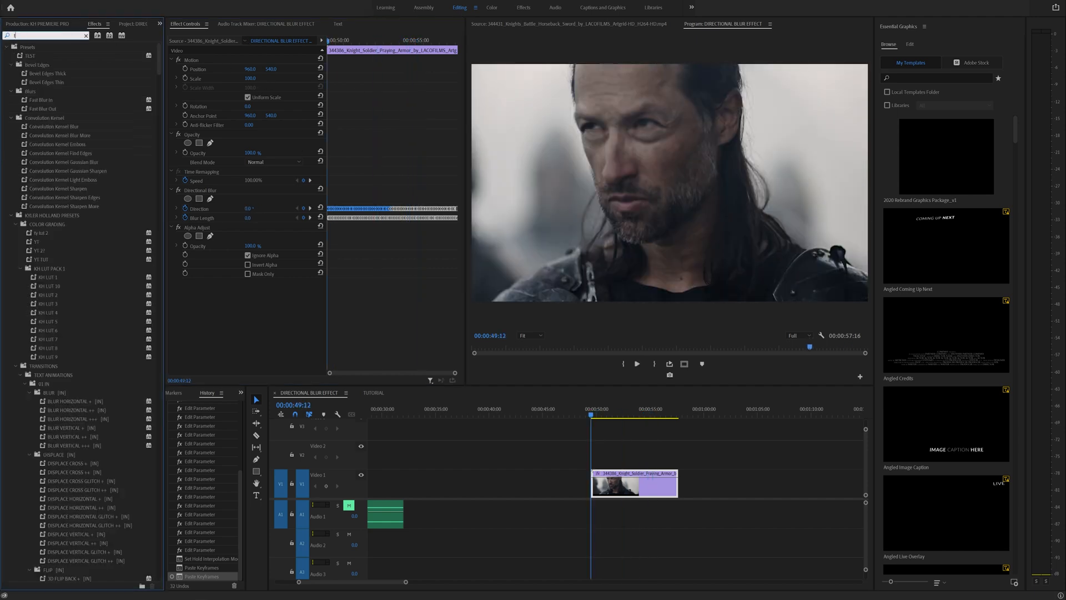
Apply Transform to the knight clip and animate its Scale with a new keyframed value.
{"action": "type", "text": "transform"}
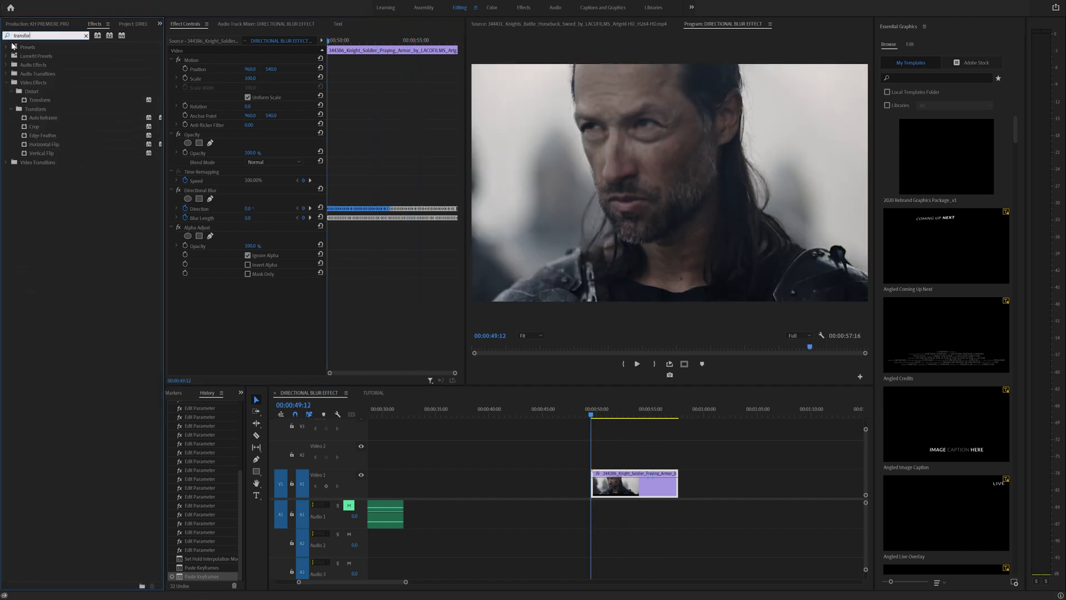
{"action": "double_click", "coordinate": [39, 99]}
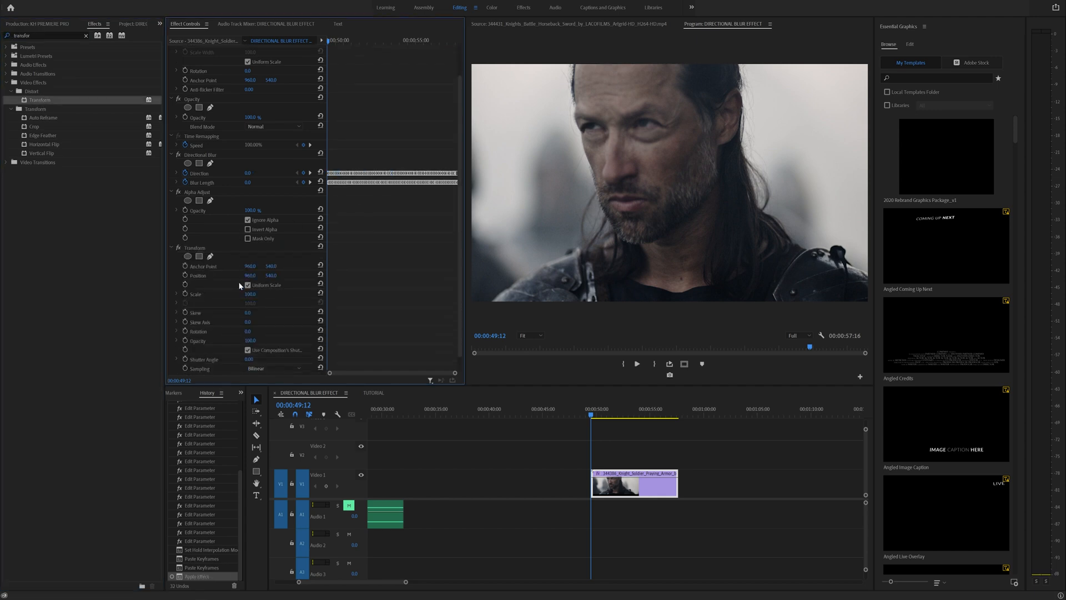
{"action": "left_click", "coordinate": [185, 294]}
{"action": "type", "text": "11"}
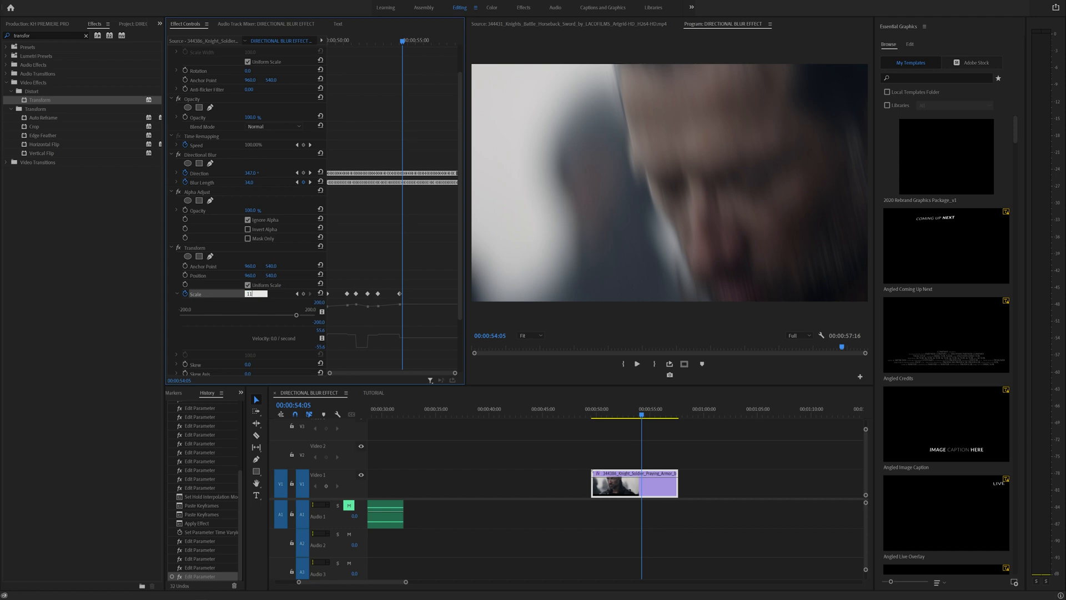
{"action": "left_click", "coordinate": [644, 408]}
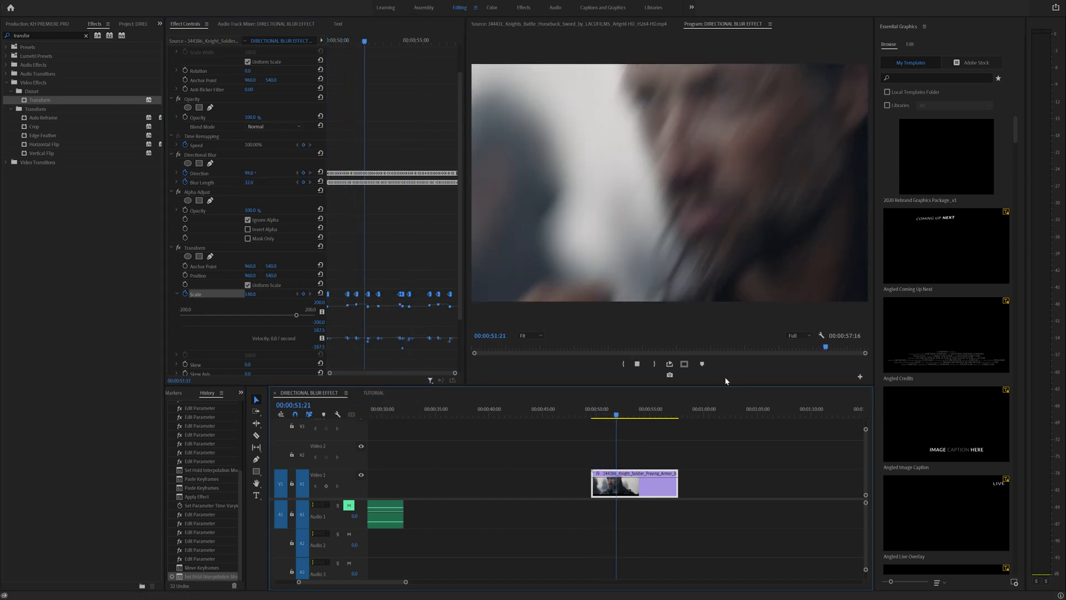
Play back the pulsing knight clip and check another point in the sequence.
{"action": "left_click", "coordinate": [631, 409]}
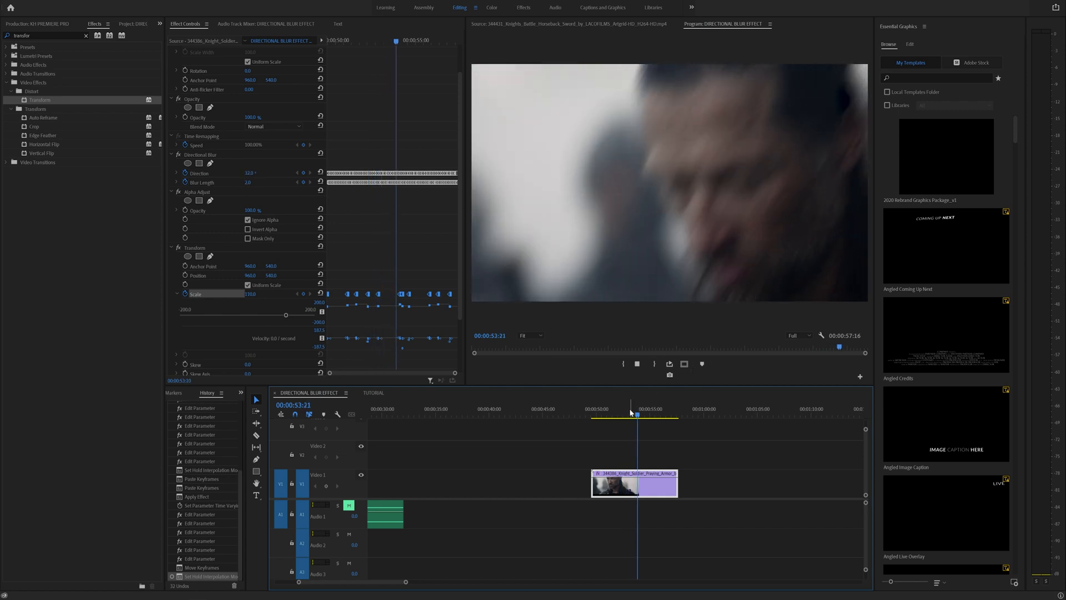
{"action": "left_click", "coordinate": [660, 416]}
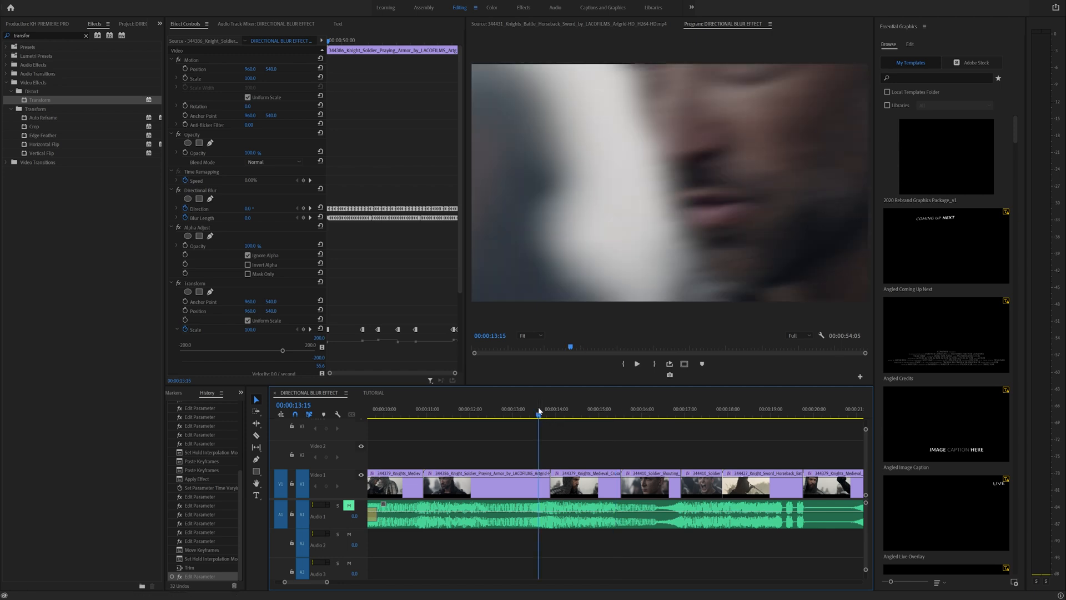
Preview several later frames of the flashback montage along the timeline ruler.
{"action": "left_click", "coordinate": [544, 409]}
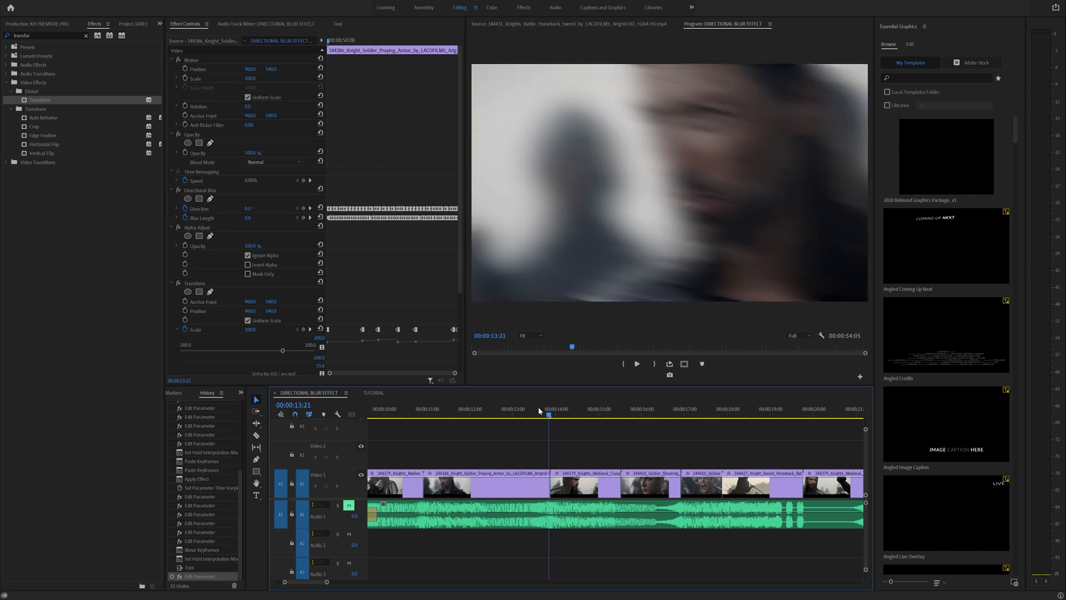
{"action": "left_click", "coordinate": [635, 363]}
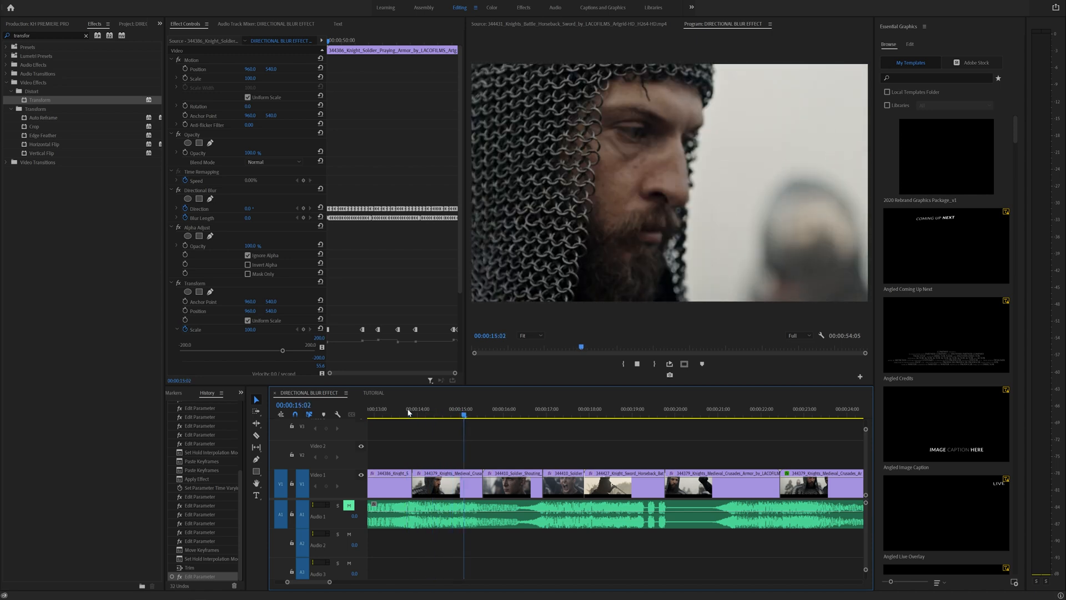
{"action": "left_click", "coordinate": [549, 408]}
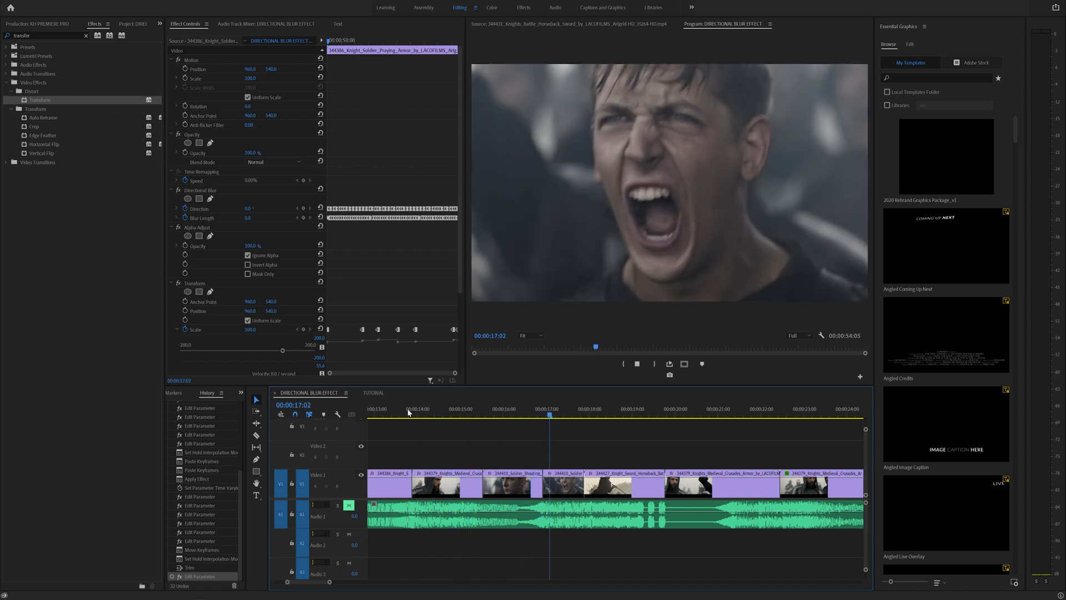